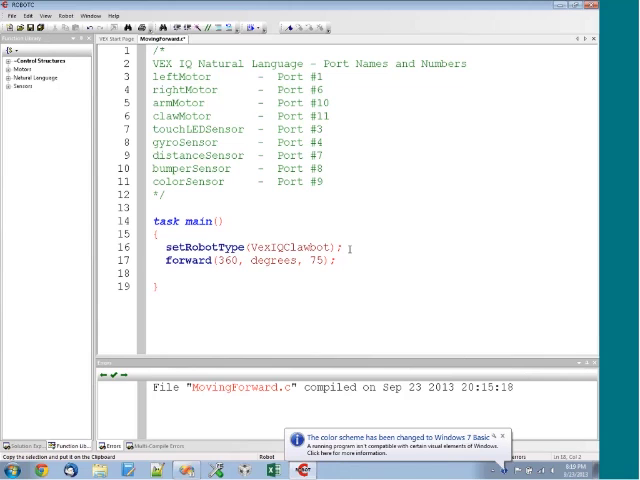
# Step: Select and delete the old forward(360, degrees, 75); line from task main
pyautogui.moveTo(168, 260); pyautogui.dragTo(336, 260)
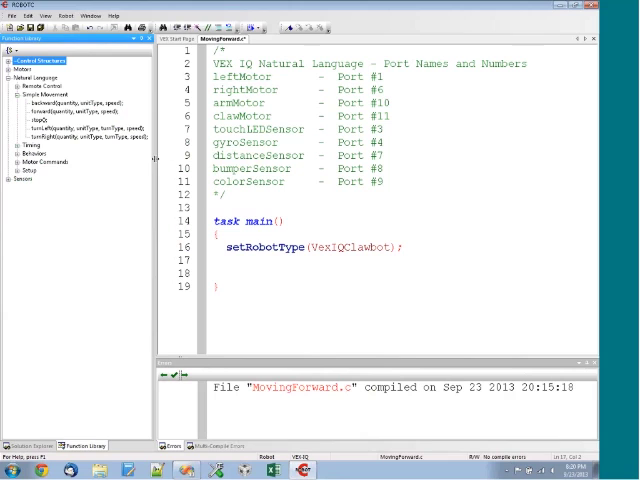
pyautogui.moveTo(62, 112)
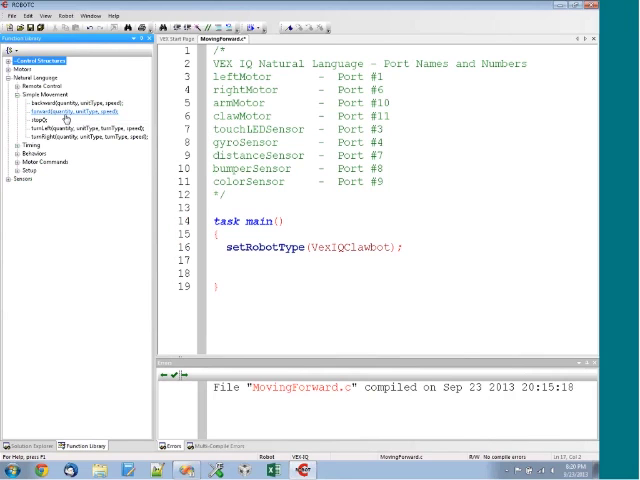
pyautogui.moveTo(70, 116)
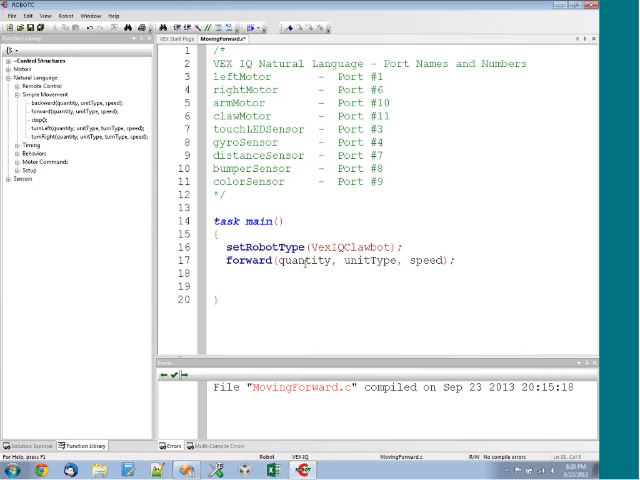
# Step: Fill the forward template with quantity 4.7, unit seconds and speed 50
pyautogui.doubleClick(304, 260)
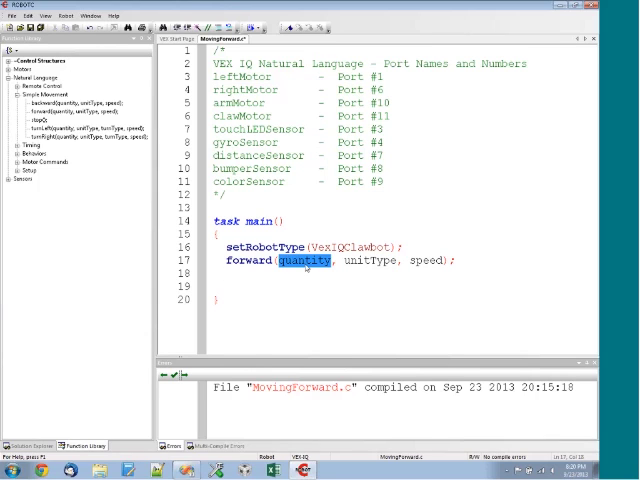
pyautogui.write('4.7')
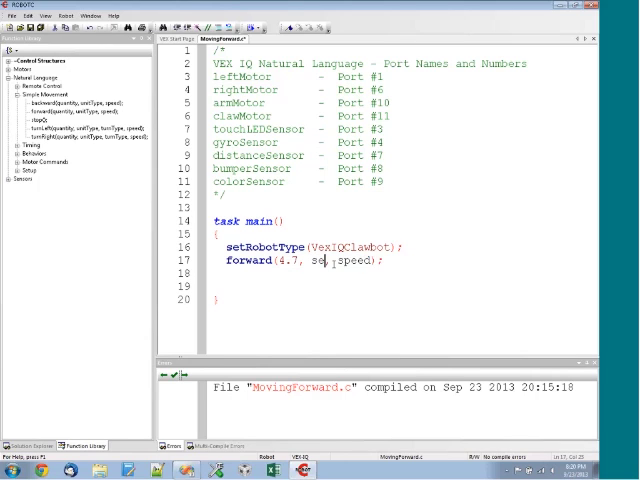
pyautogui.write('seconds')
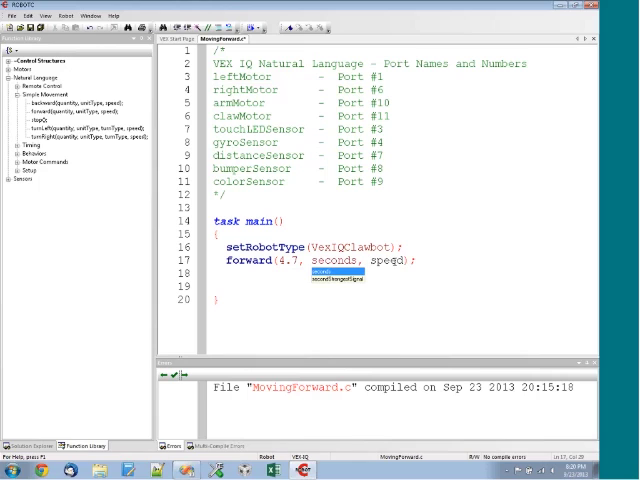
pyautogui.write('50')
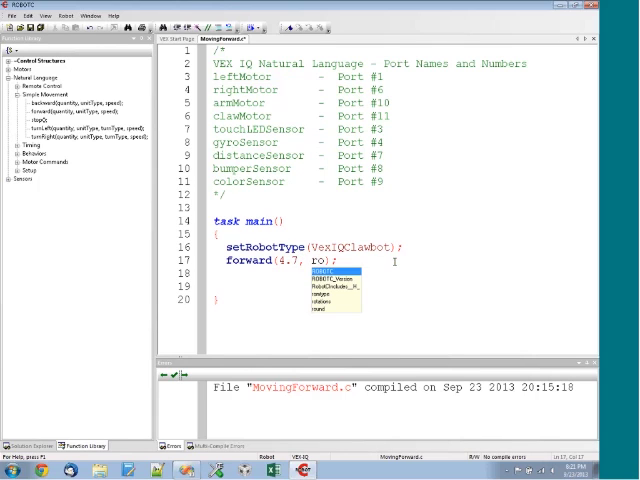
# Step: Change the forward arguments to rotations and speed 50, giving forward(4.7, rotations, 50);
pyautogui.write('rotations')
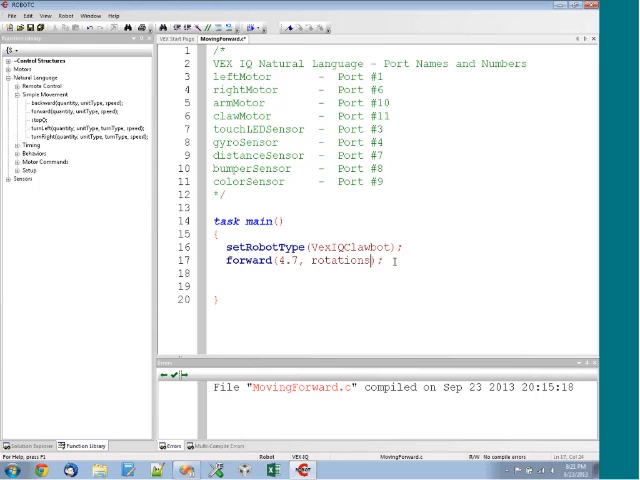
pyautogui.write(', 50')
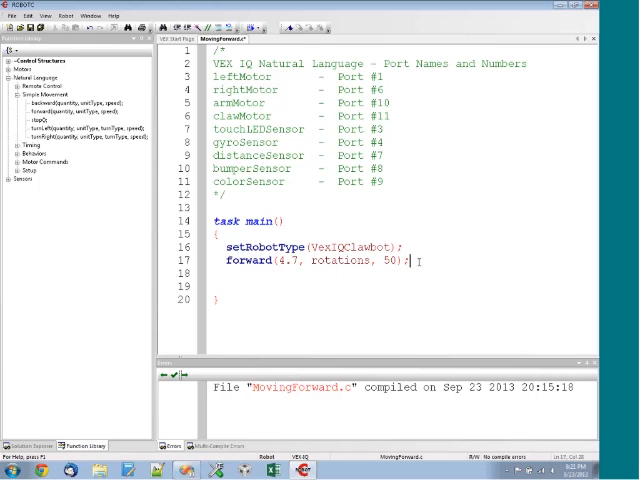